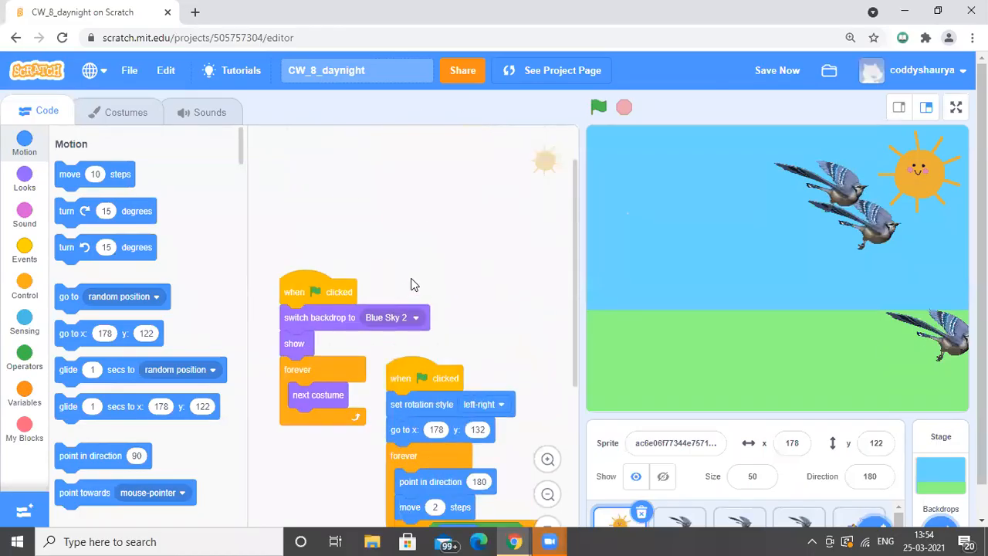
pyautogui.moveTo(332, 318)
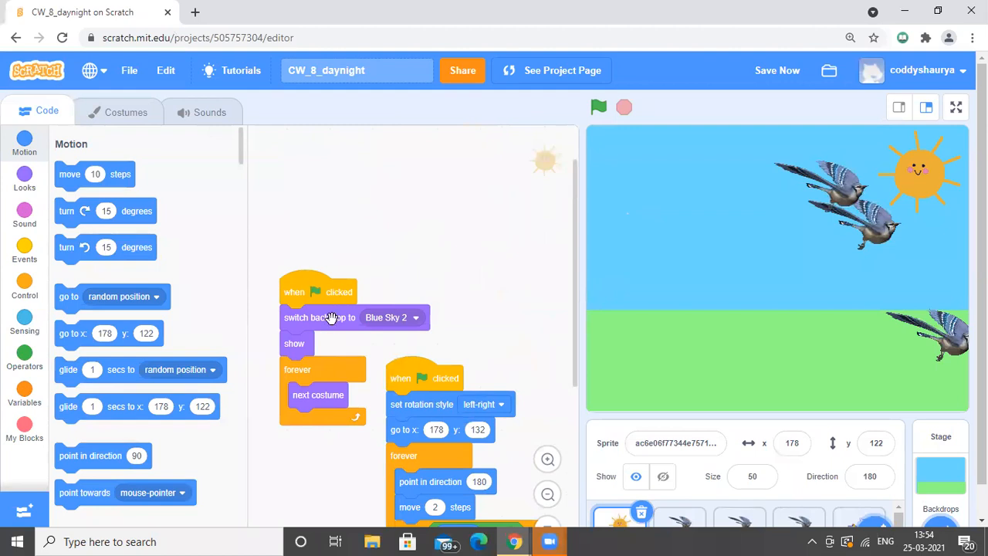
pyautogui.moveTo(389, 342)
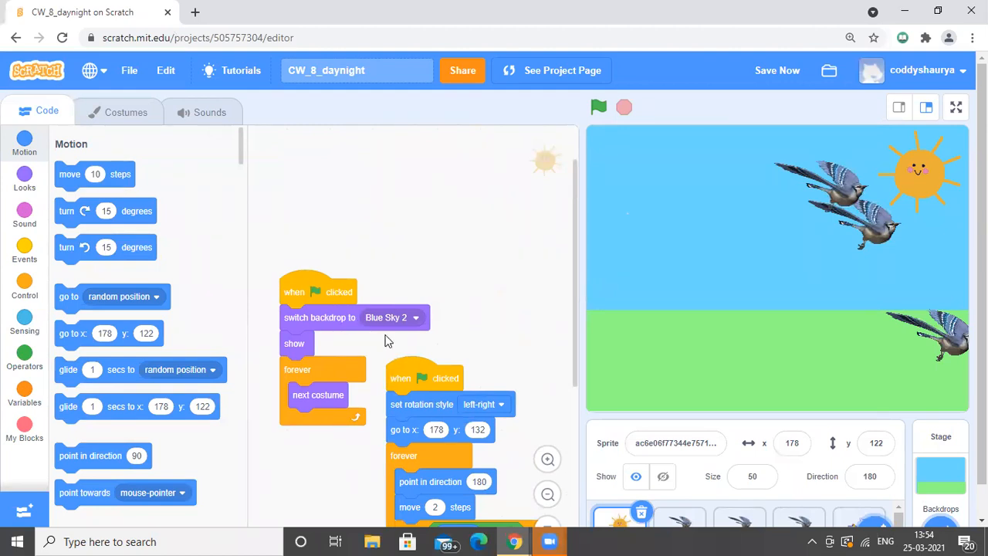
# - Show the moon sprite's hide, show-message and costume-cycling scripts and save the project
pyautogui.scroll(-3)
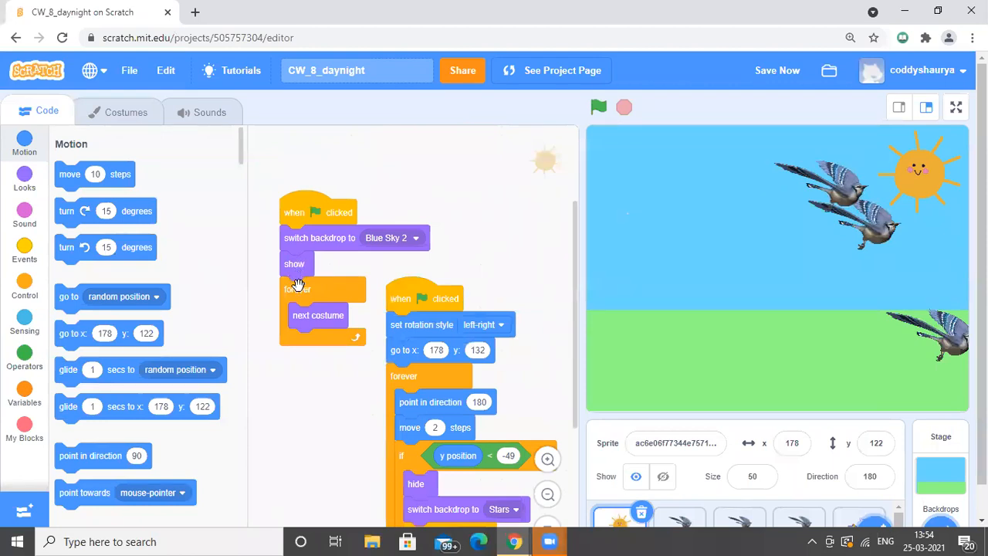
pyautogui.moveTo(324, 315)
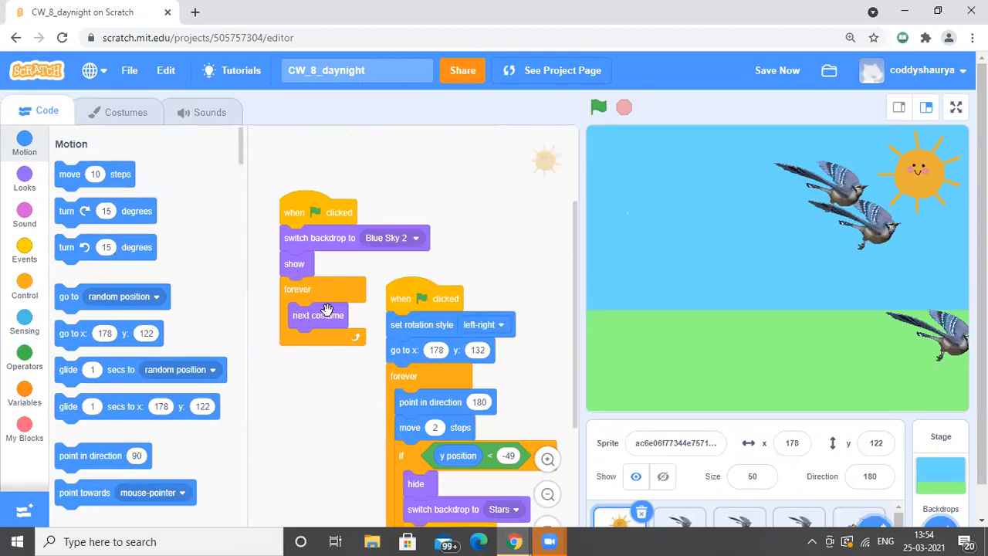
pyautogui.moveTo(553, 184)
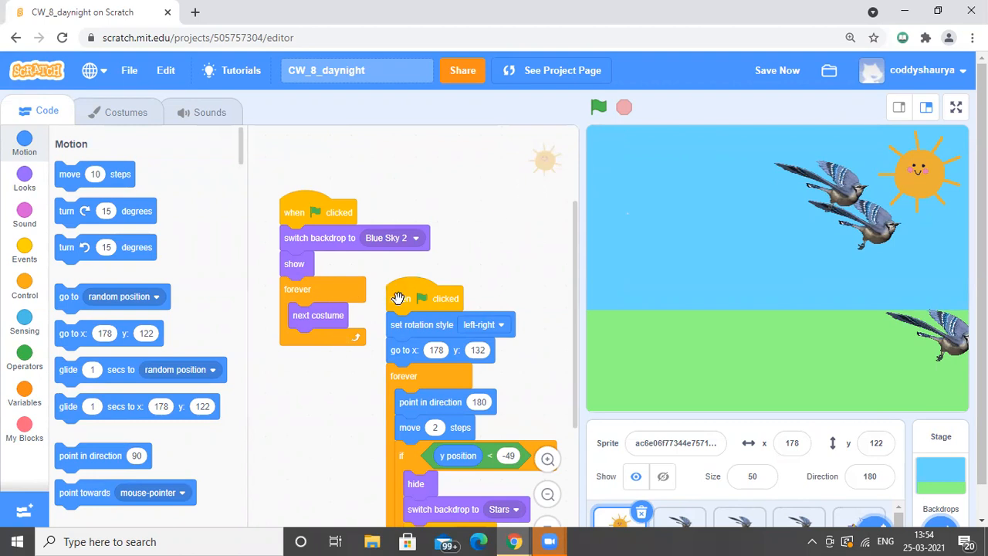
pyautogui.moveTo(415, 337)
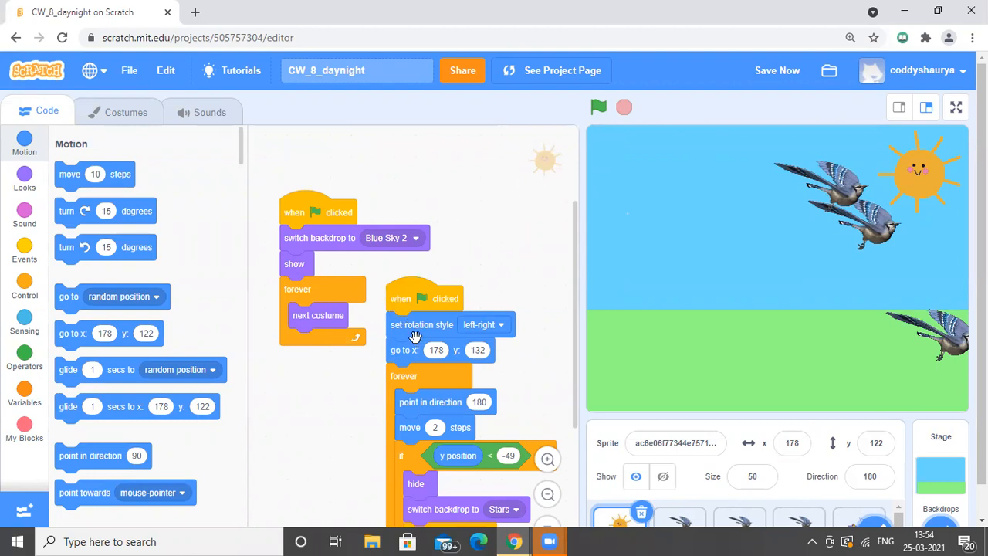
pyautogui.moveTo(405, 340)
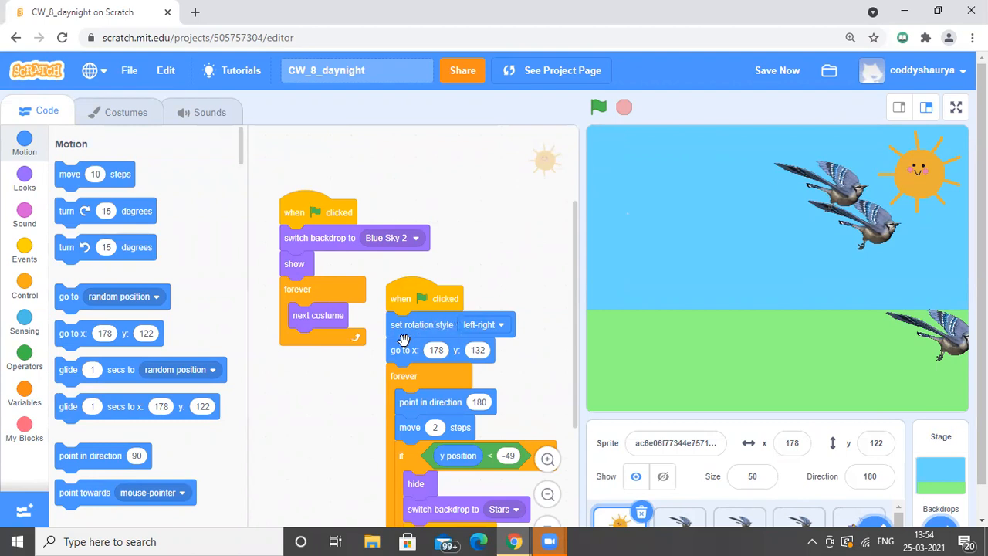
pyautogui.moveTo(404, 362)
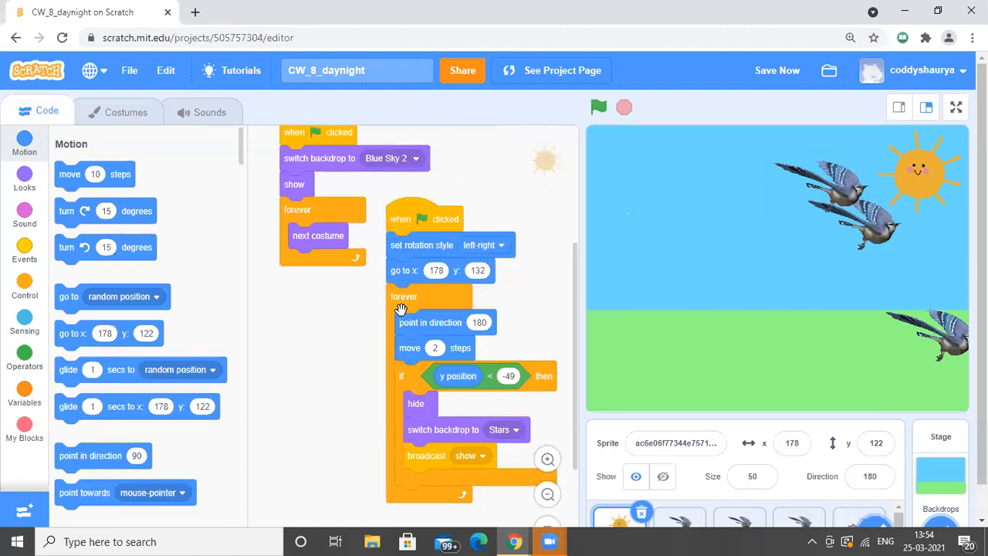
pyautogui.moveTo(436, 343)
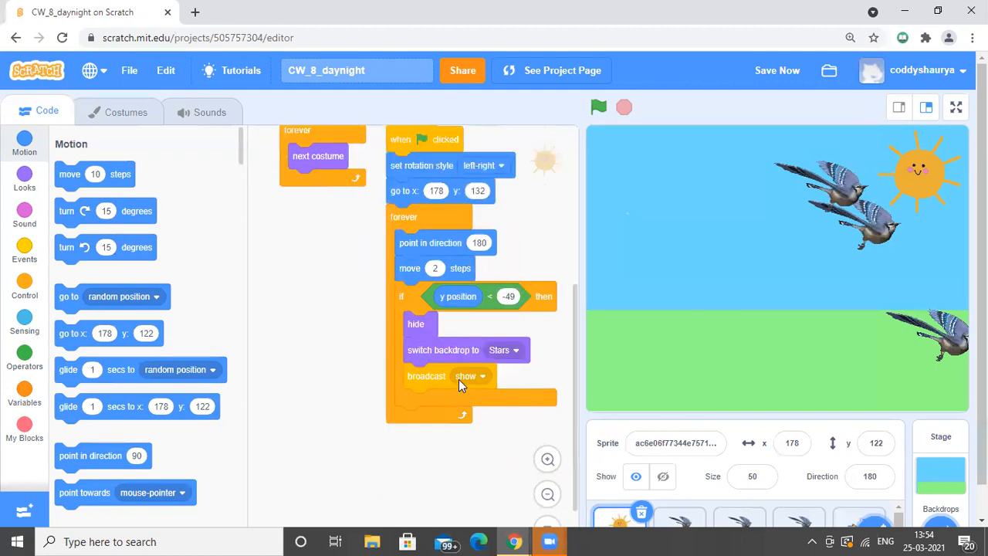
pyautogui.moveTo(445, 292)
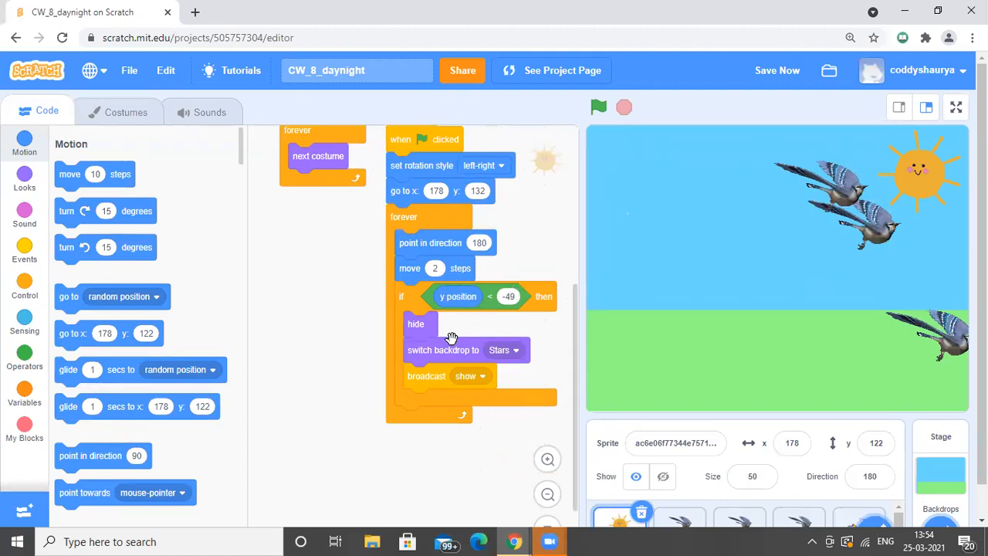
pyautogui.moveTo(469, 354)
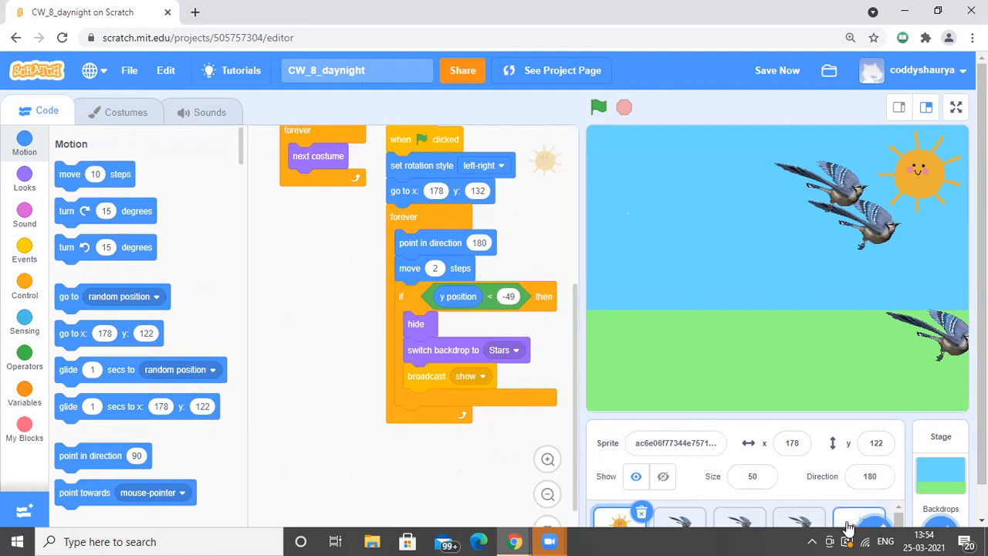
pyautogui.click(859, 517)
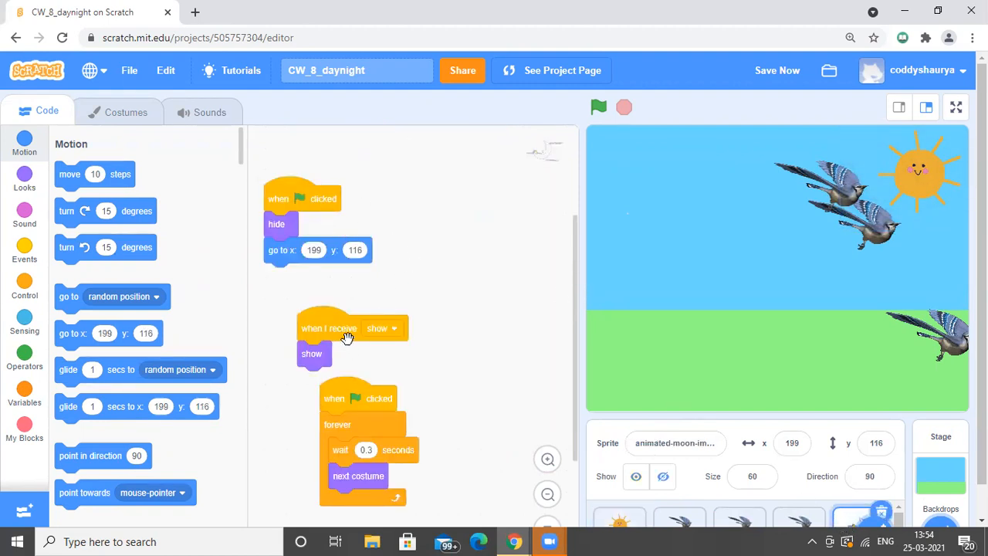
pyautogui.moveTo(343, 309)
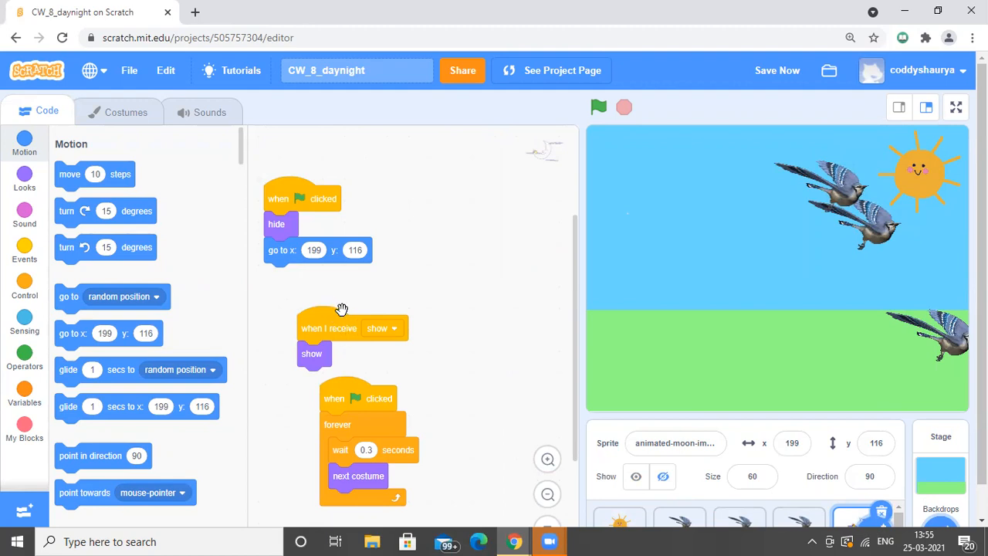
pyautogui.moveTo(260, 298)
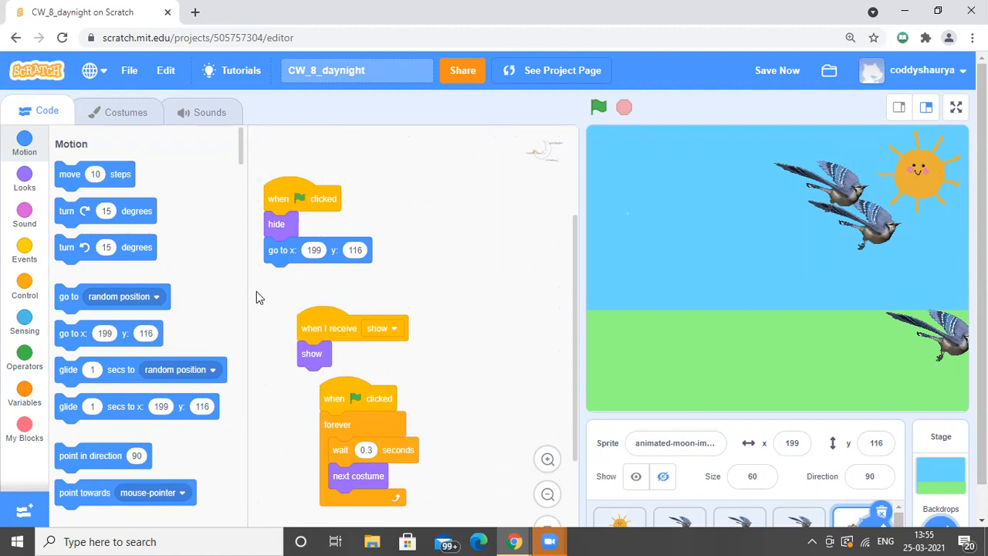
pyautogui.moveTo(286, 255)
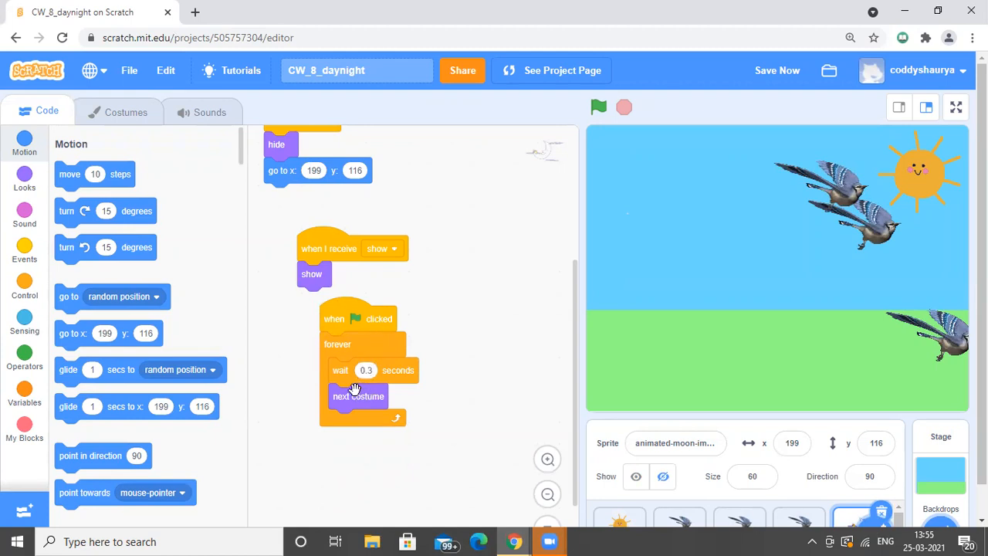
pyautogui.moveTo(389, 354)
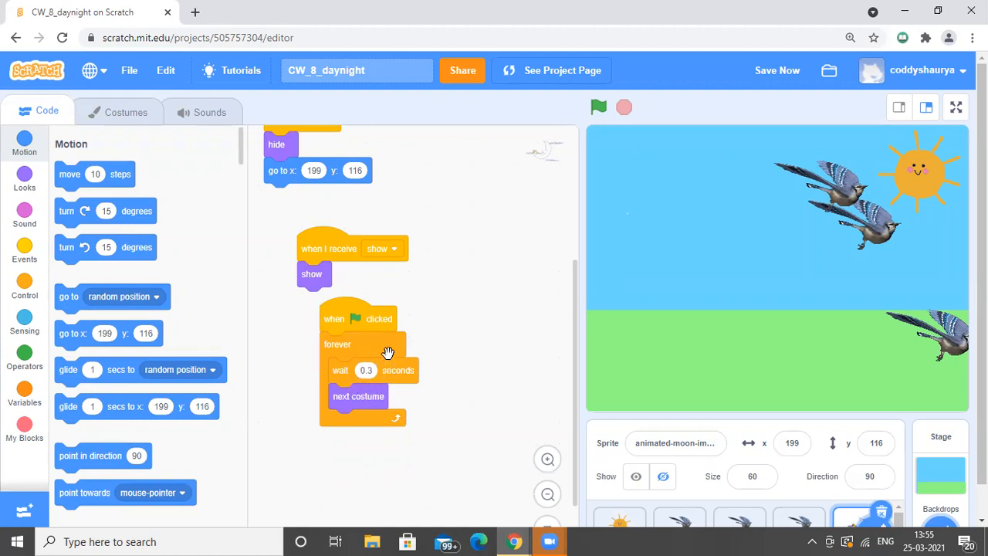
pyautogui.click(777, 71)
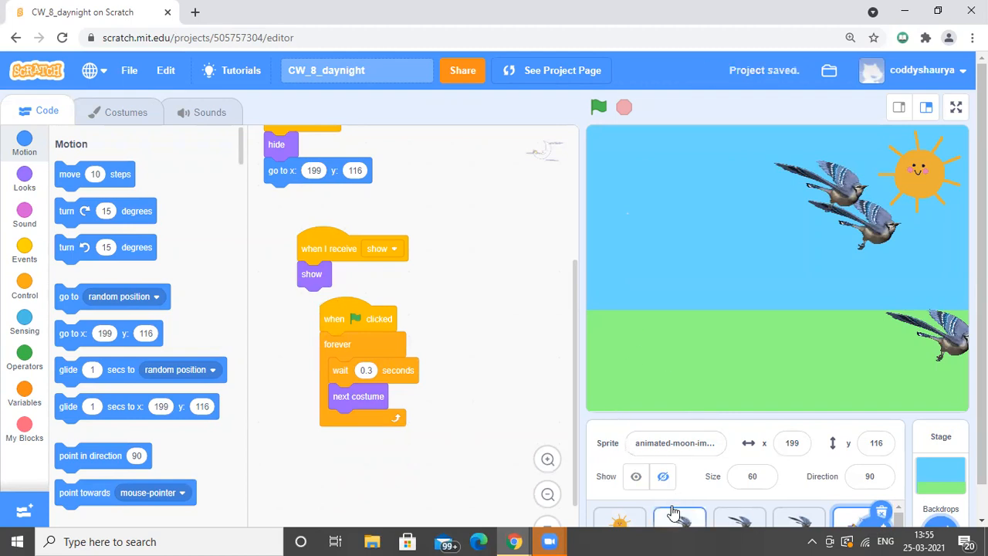
# - Show the bird sprite's flapping and rightward-wrapping movement scripts
pyautogui.click(678, 512)
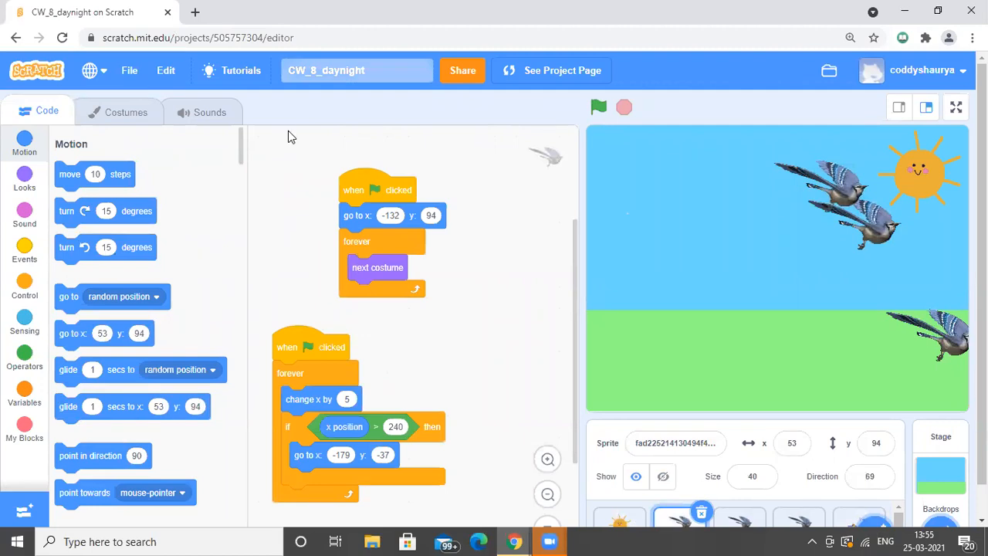
pyautogui.moveTo(350, 223)
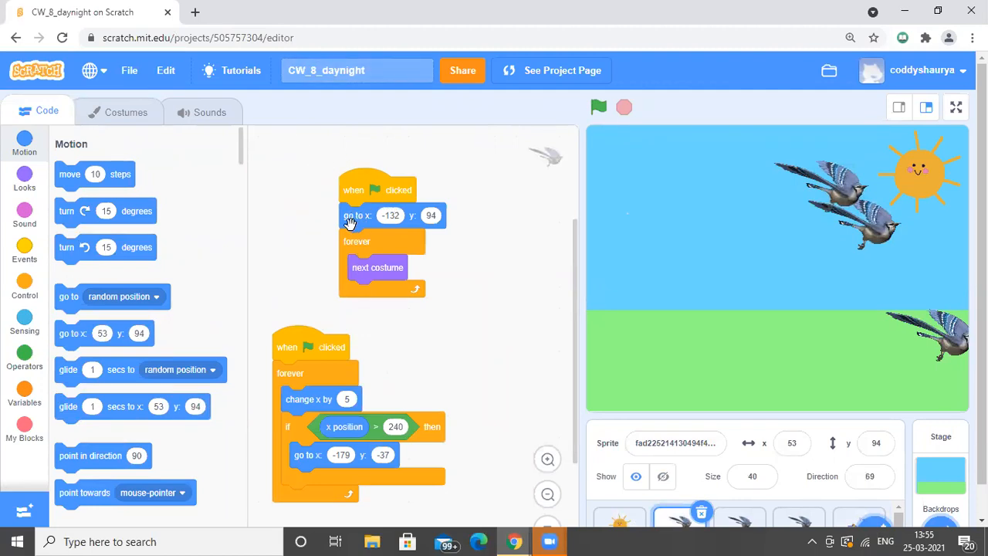
pyautogui.moveTo(362, 216)
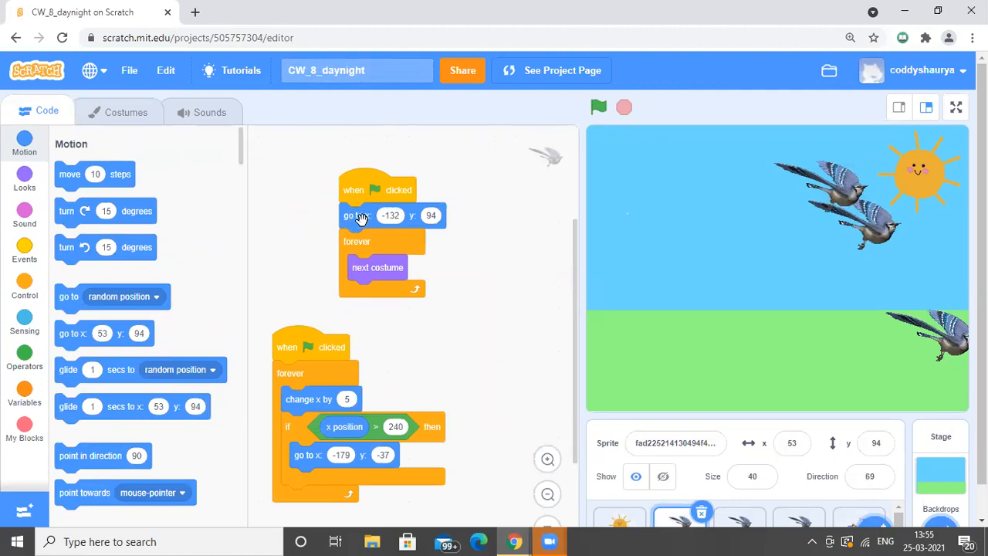
pyautogui.moveTo(338, 268)
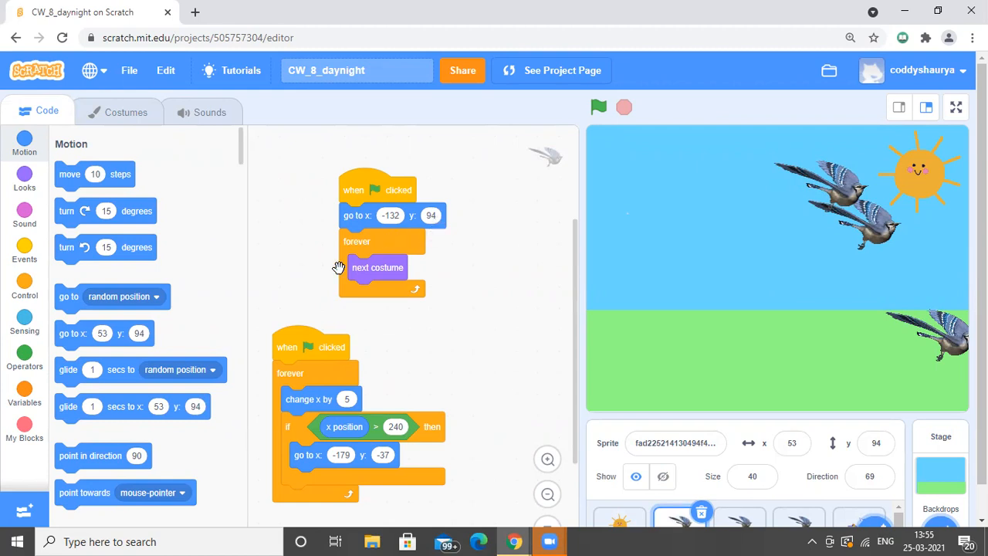
pyautogui.moveTo(304, 337)
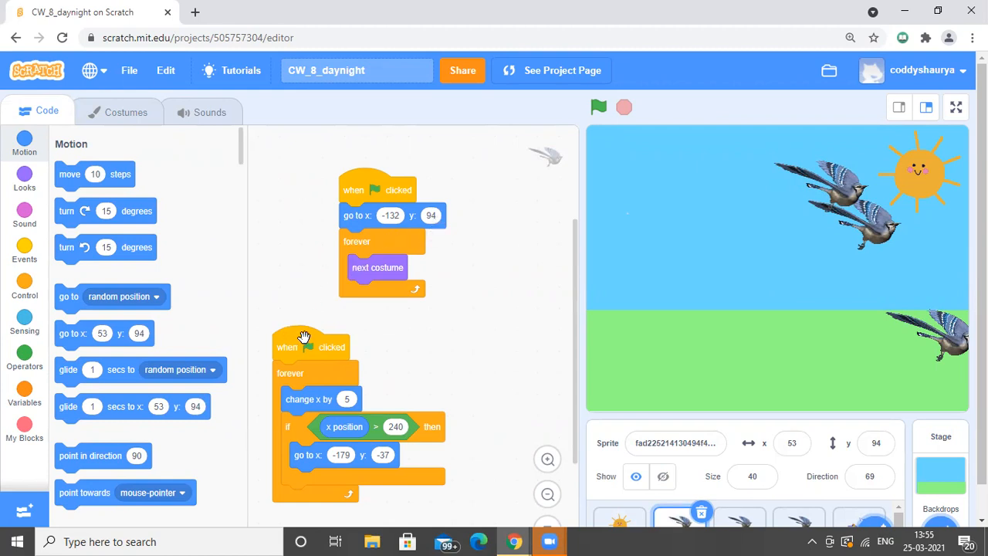
pyautogui.moveTo(312, 342)
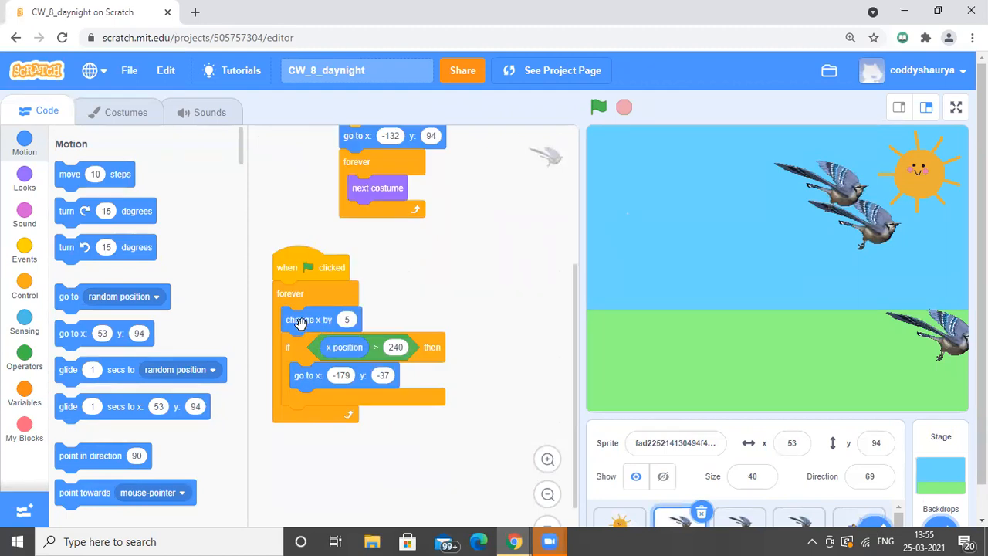
pyautogui.moveTo(316, 322)
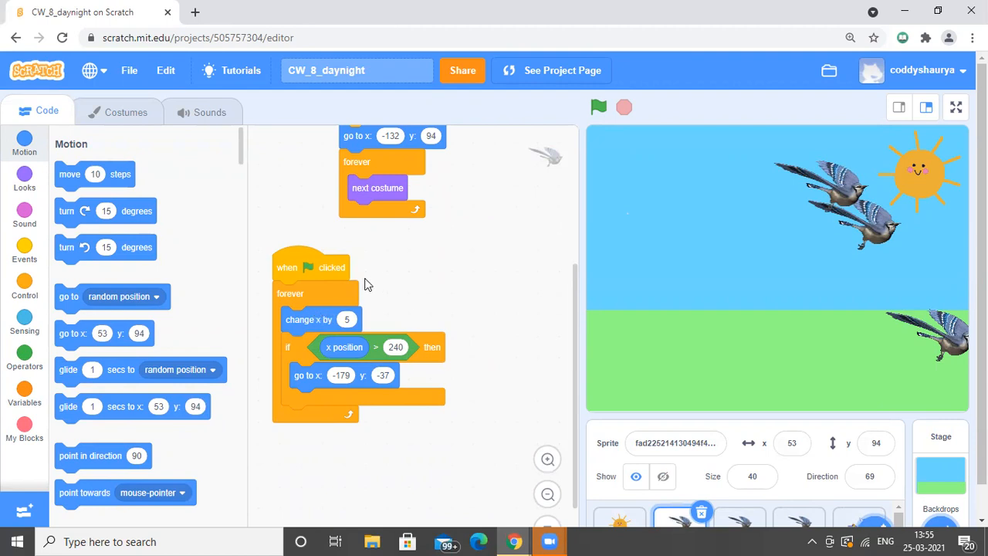
pyautogui.moveTo(352, 136)
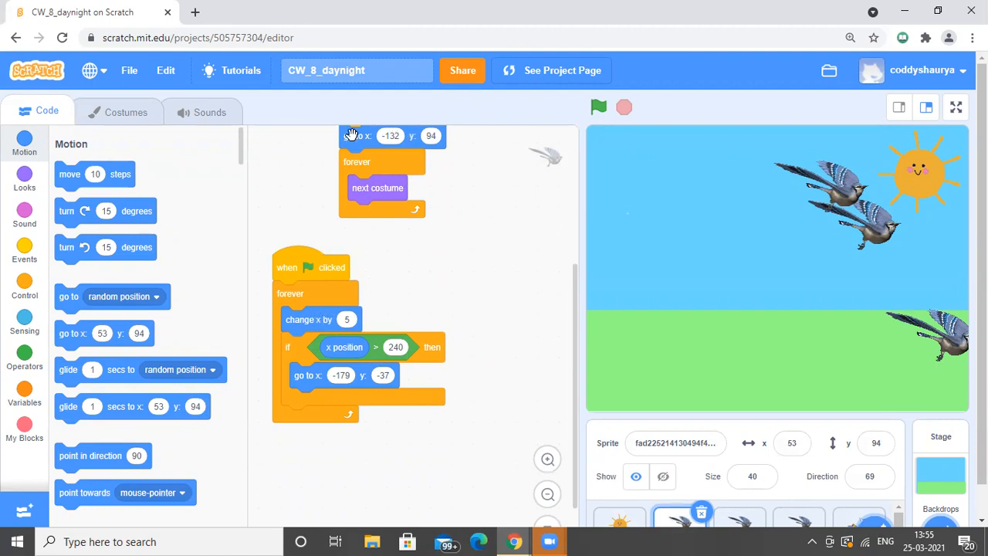
pyautogui.moveTo(322, 33)
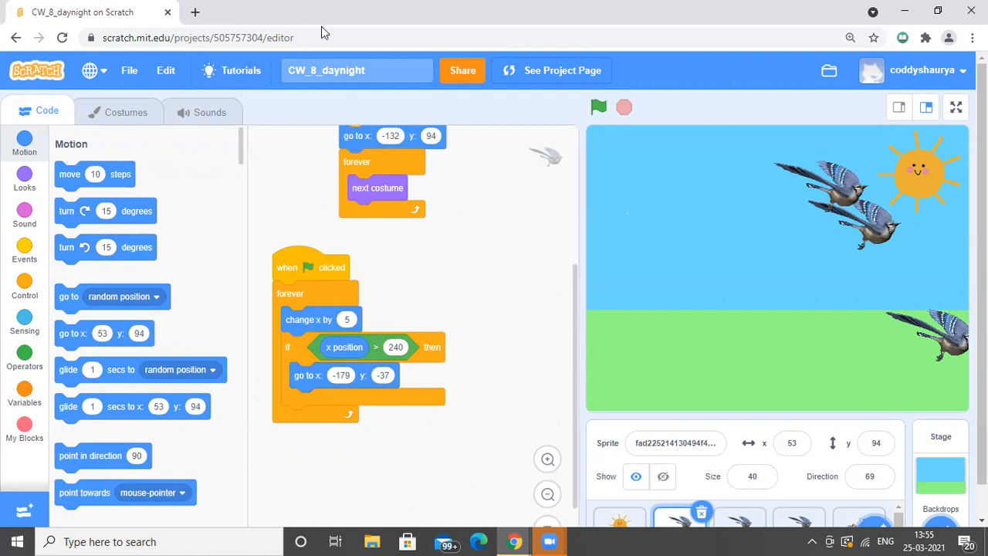
pyautogui.moveTo(617, 270)
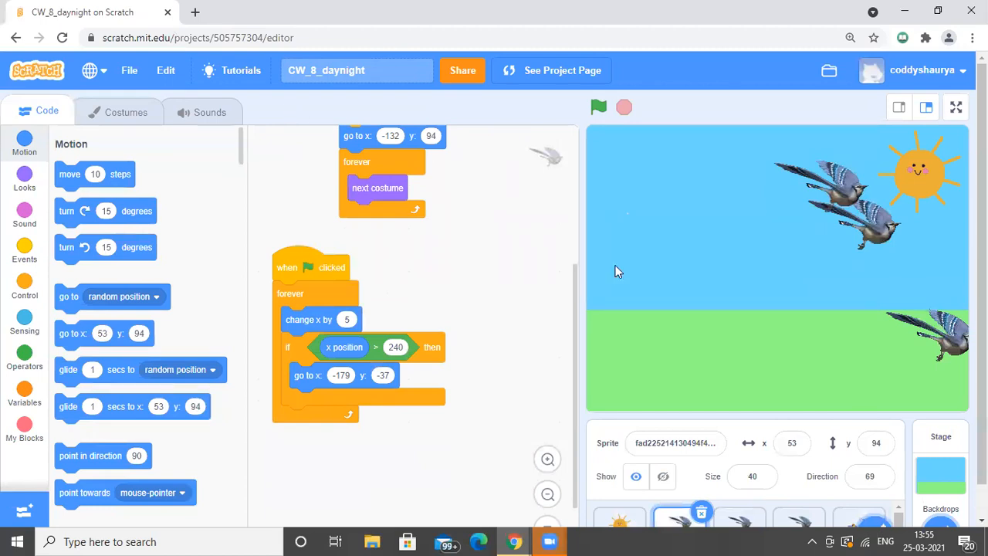
pyautogui.moveTo(617, 74)
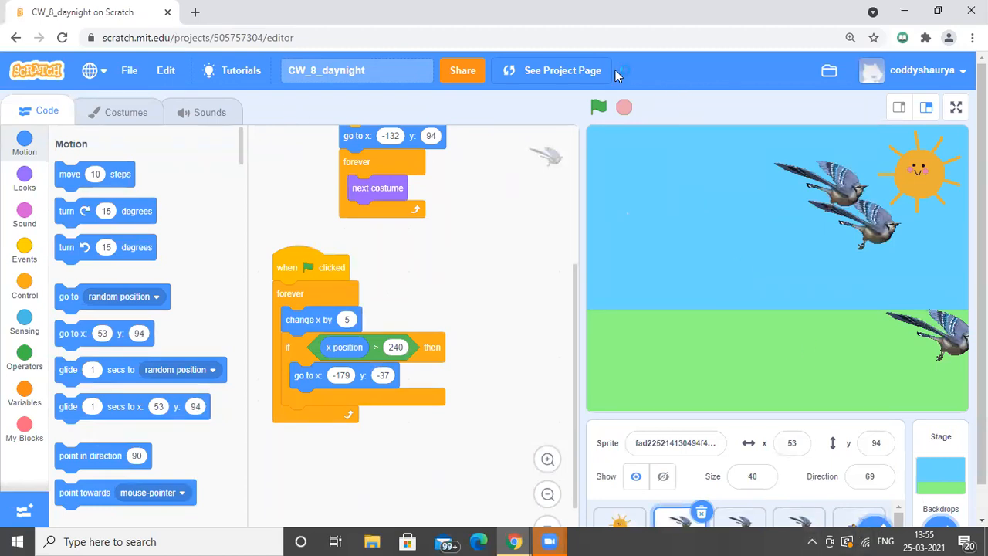
pyautogui.moveTo(764, 431)
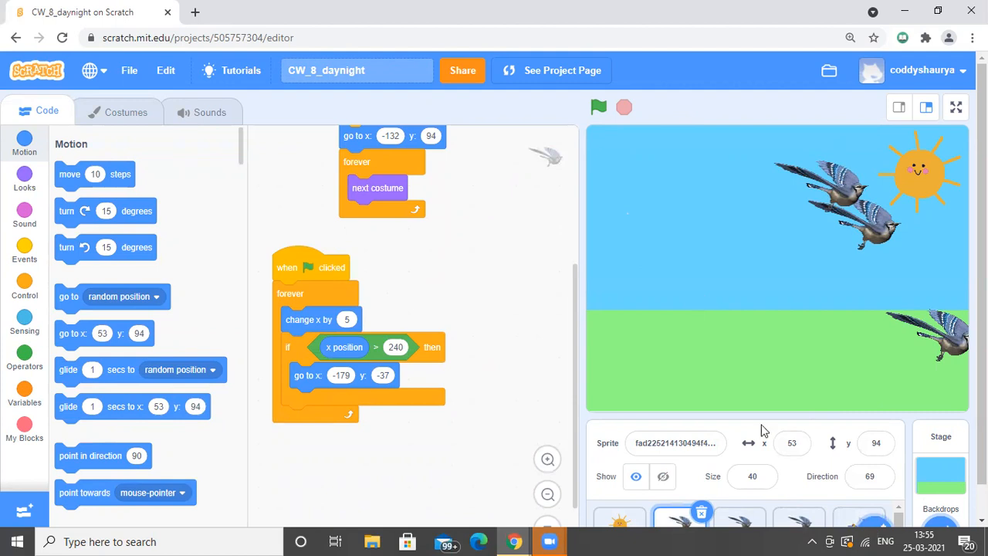